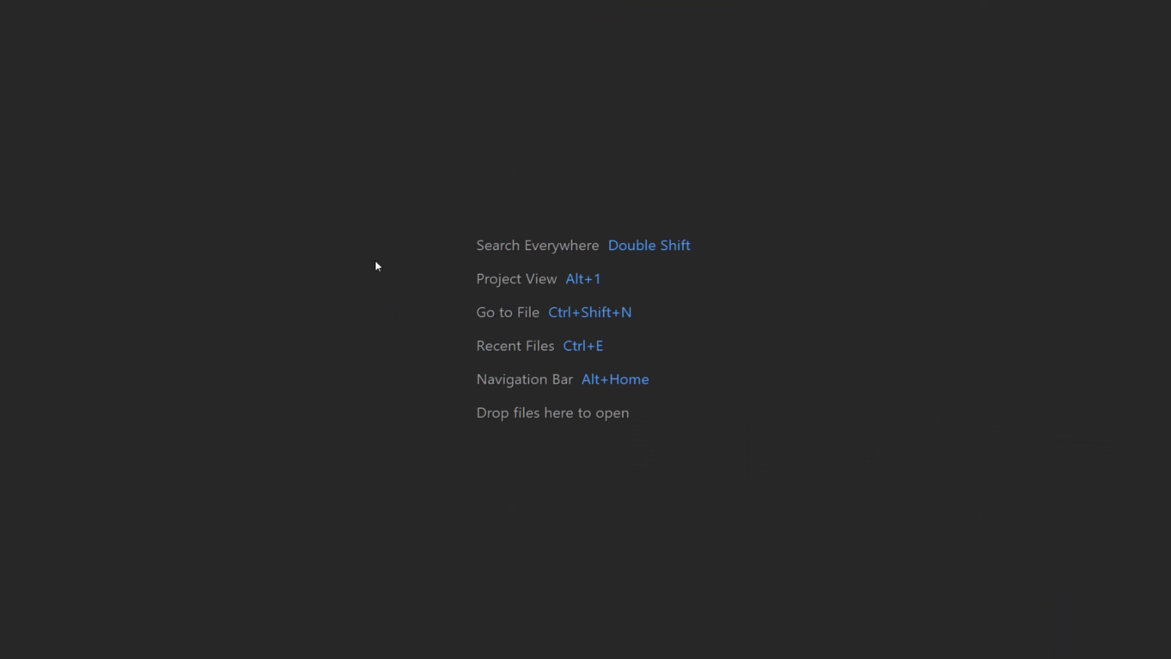
# Analyze the build-output app-debug.apk (21.9 MB, res dominant) in the APK Analyzer.
pyautogui.write('a')
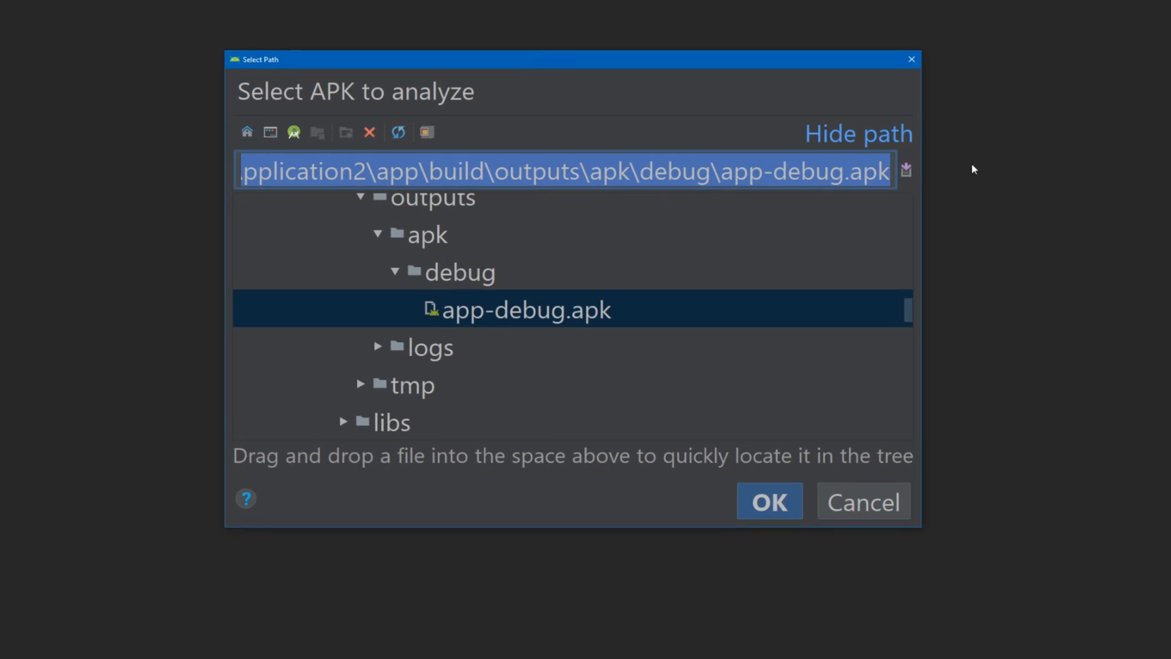
pyautogui.click(769, 501)
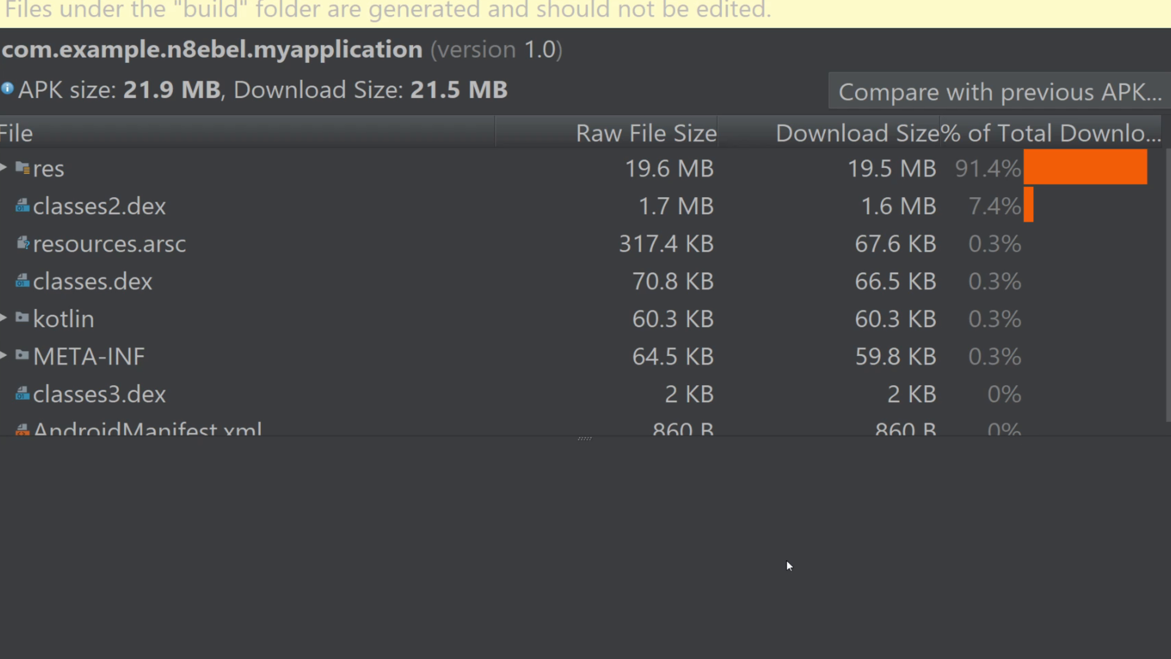
pyautogui.moveTo(780, 589)
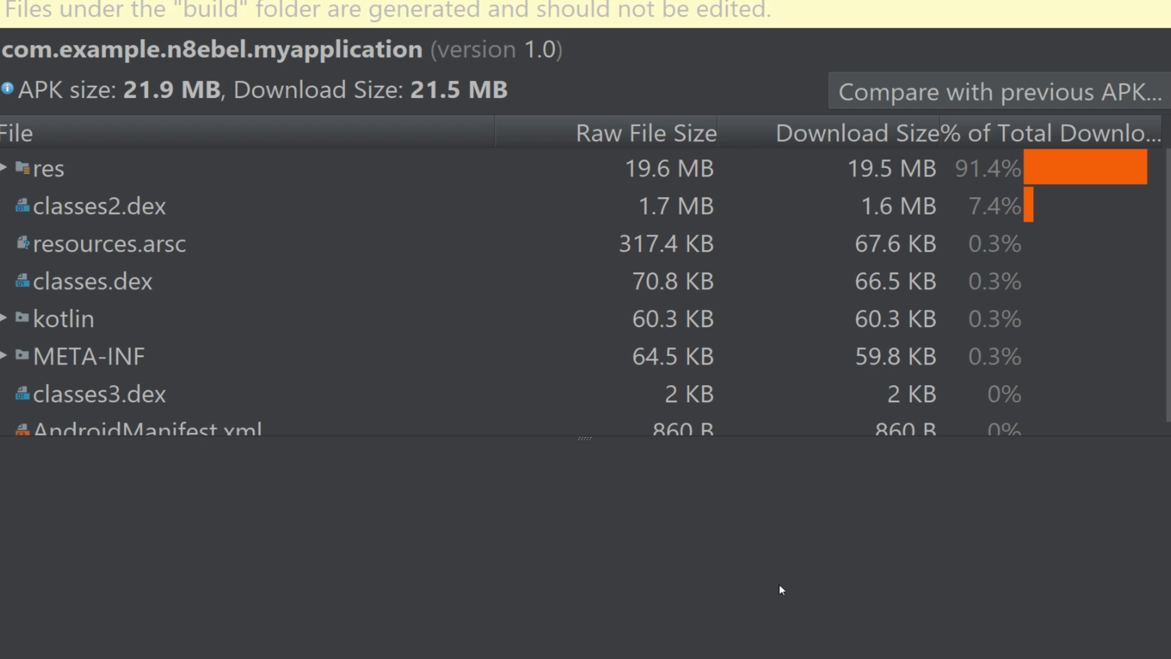
# Start 'Compare with previous APK...' to pick an older build.
pyautogui.click(996, 92)
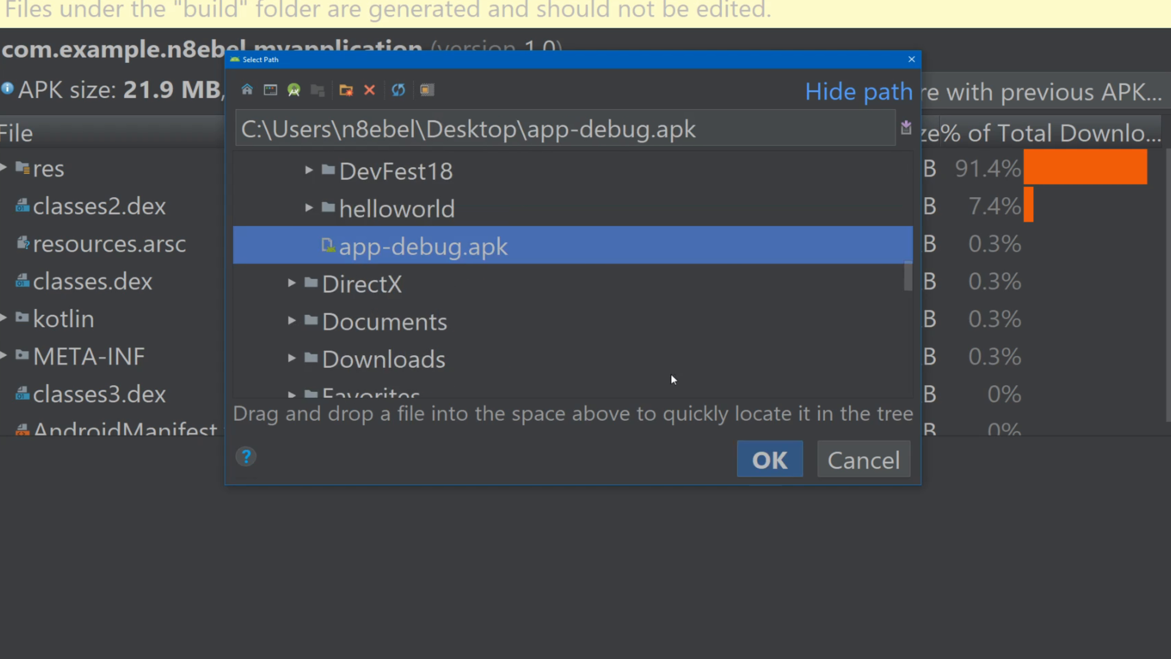
# Compare against the Desktop app-debug.apk as old version: 21.9 MB new vs 2.6 MB old.
pyautogui.click(769, 458)
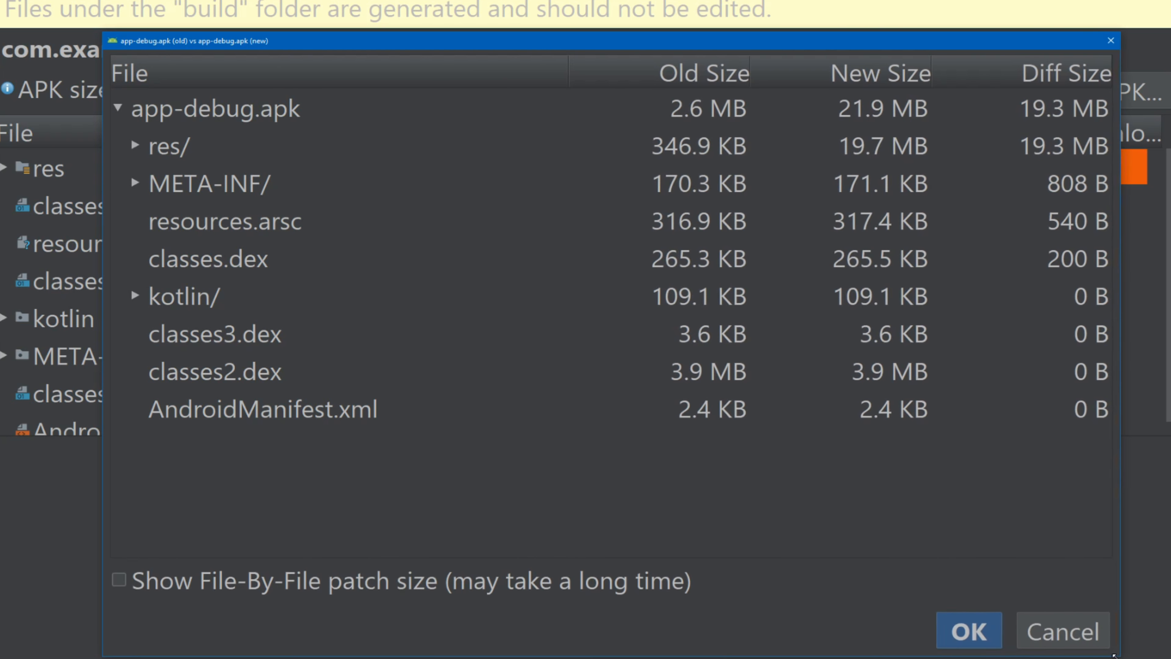
pyautogui.moveTo(347, 133)
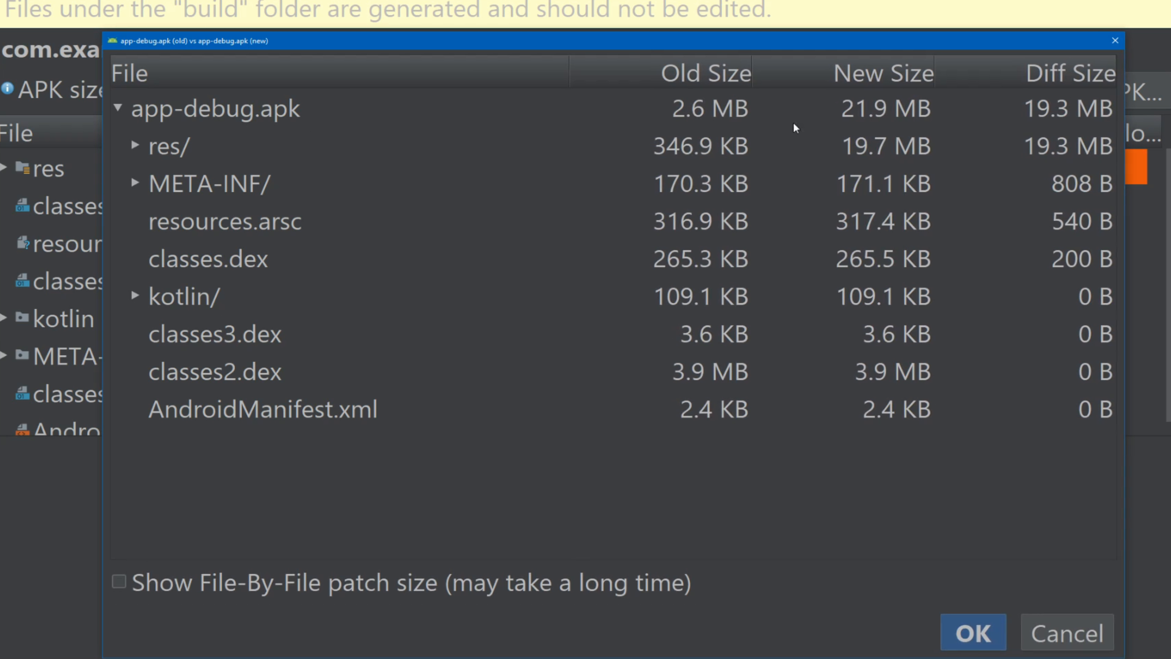
pyautogui.moveTo(858, 116)
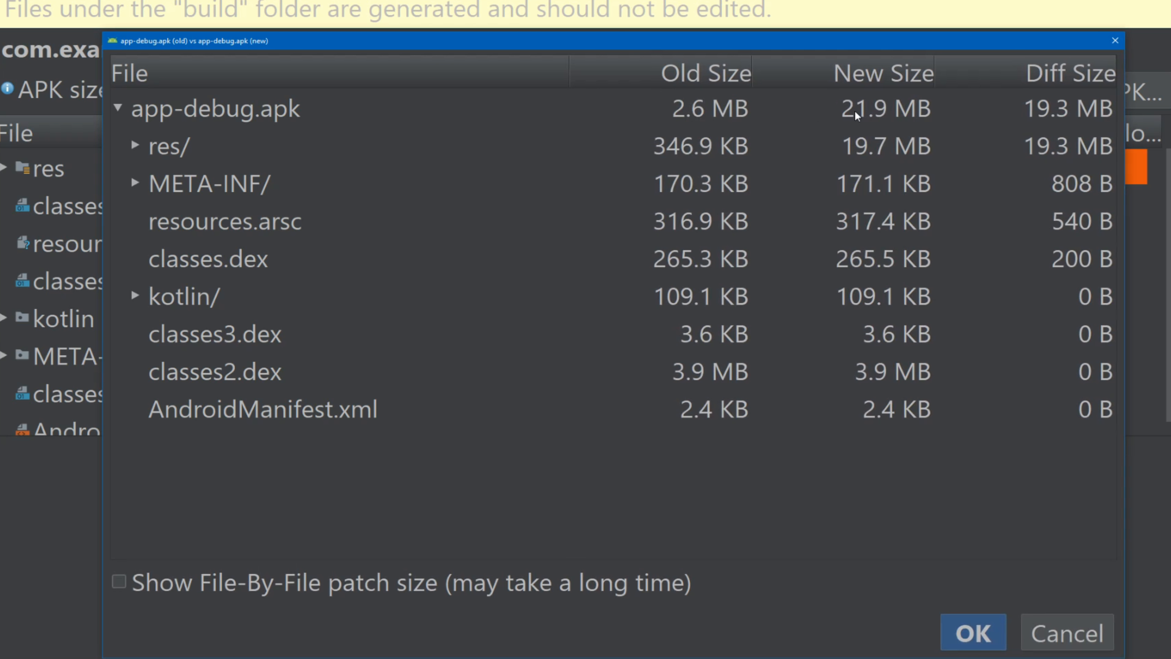
pyautogui.click(216, 109)
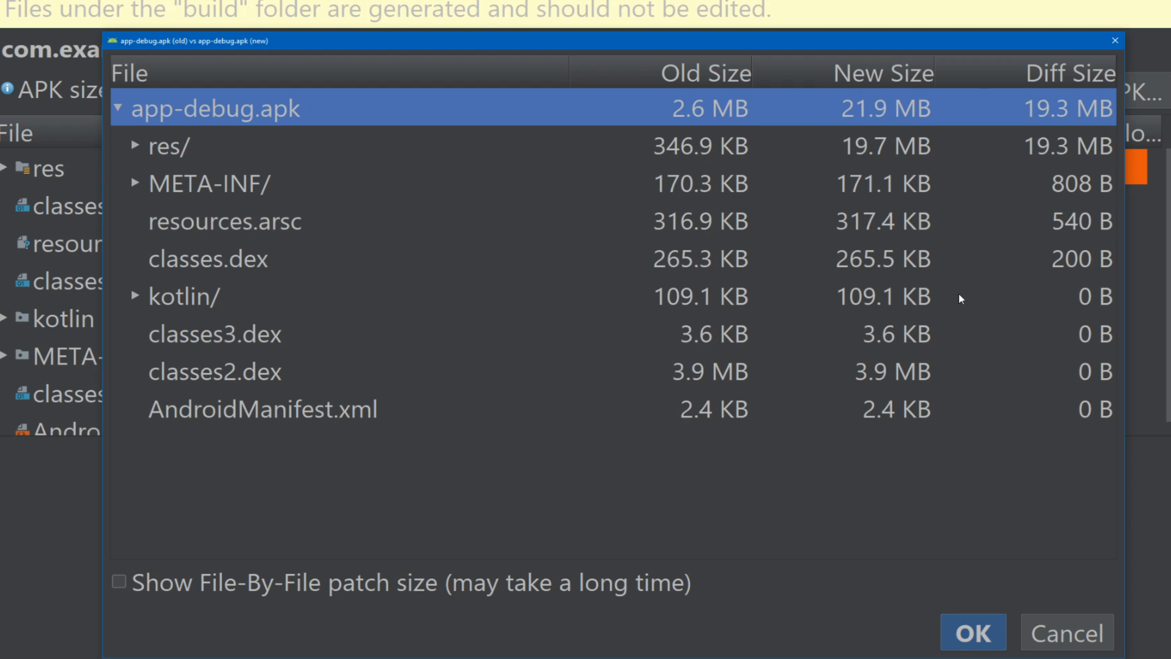
pyautogui.moveTo(209, 157)
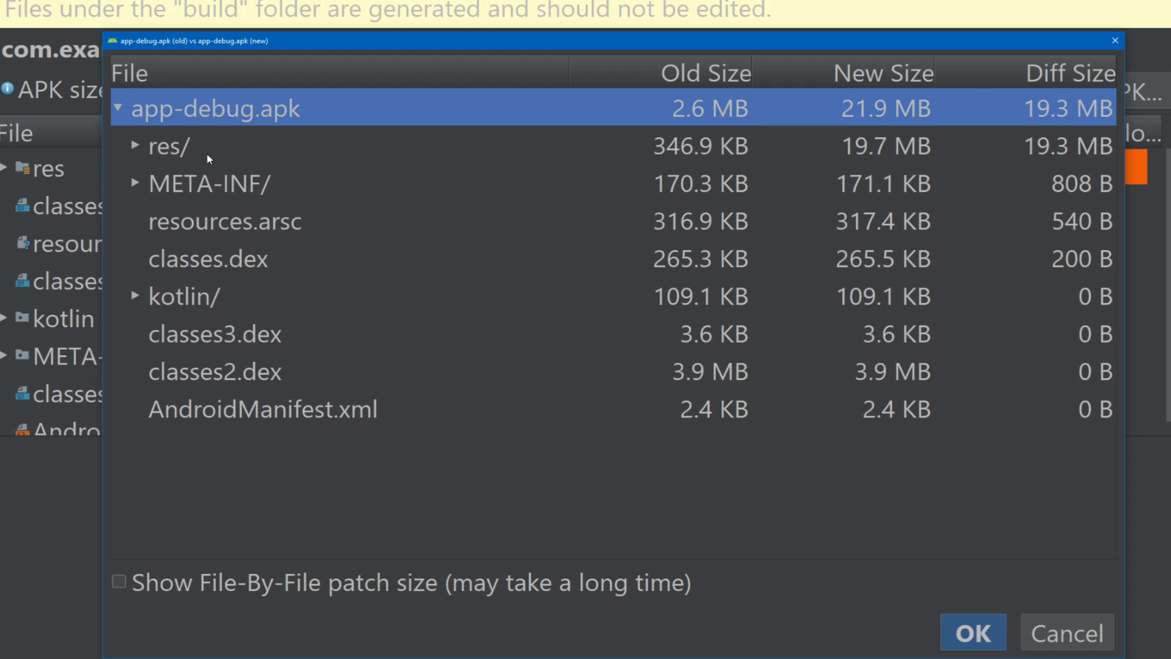
# Trace res/drawable's 19.3 MB growth to four new onboarding JPGs, then move to layout.
pyautogui.click(137, 145)
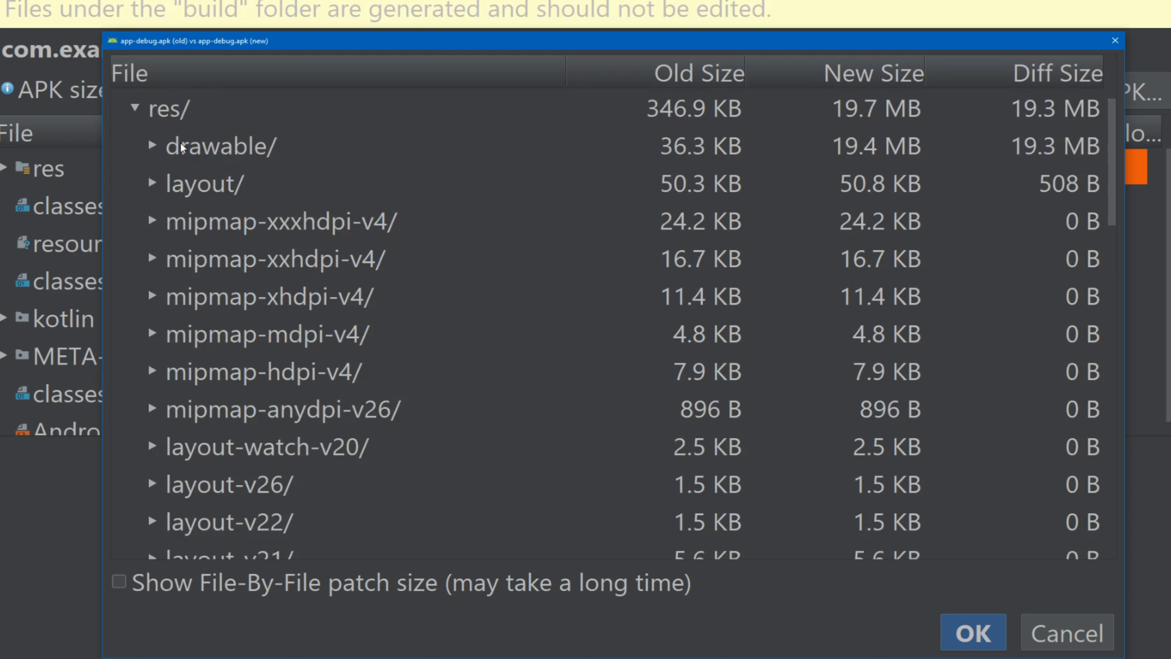
pyautogui.click(221, 146)
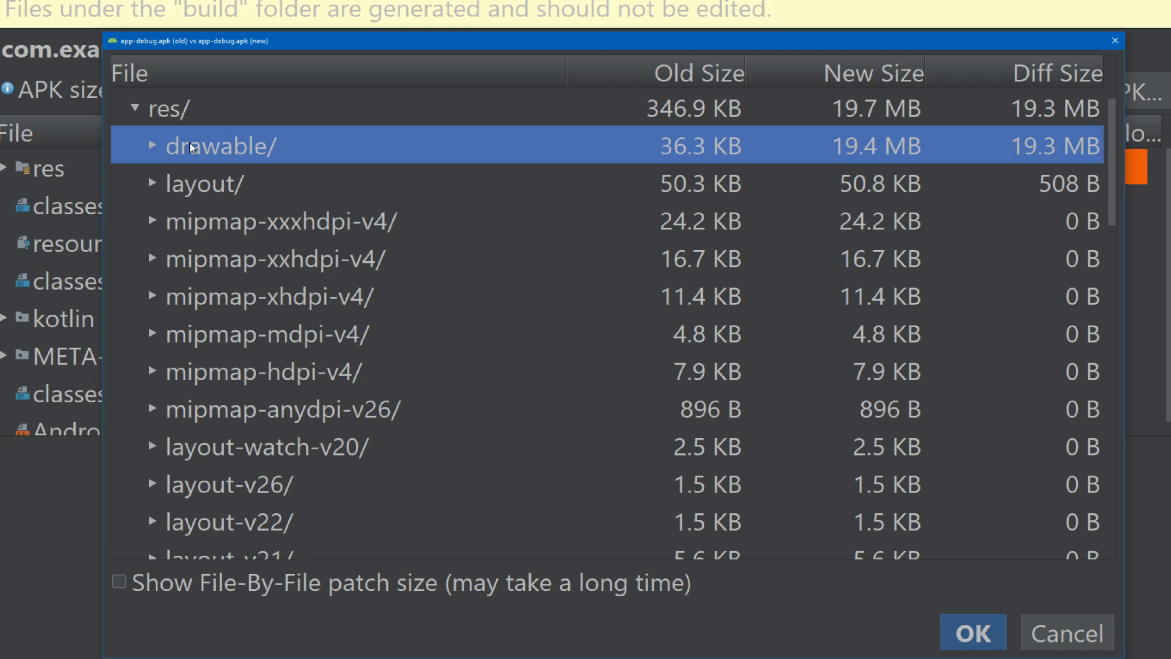
pyautogui.click(155, 146)
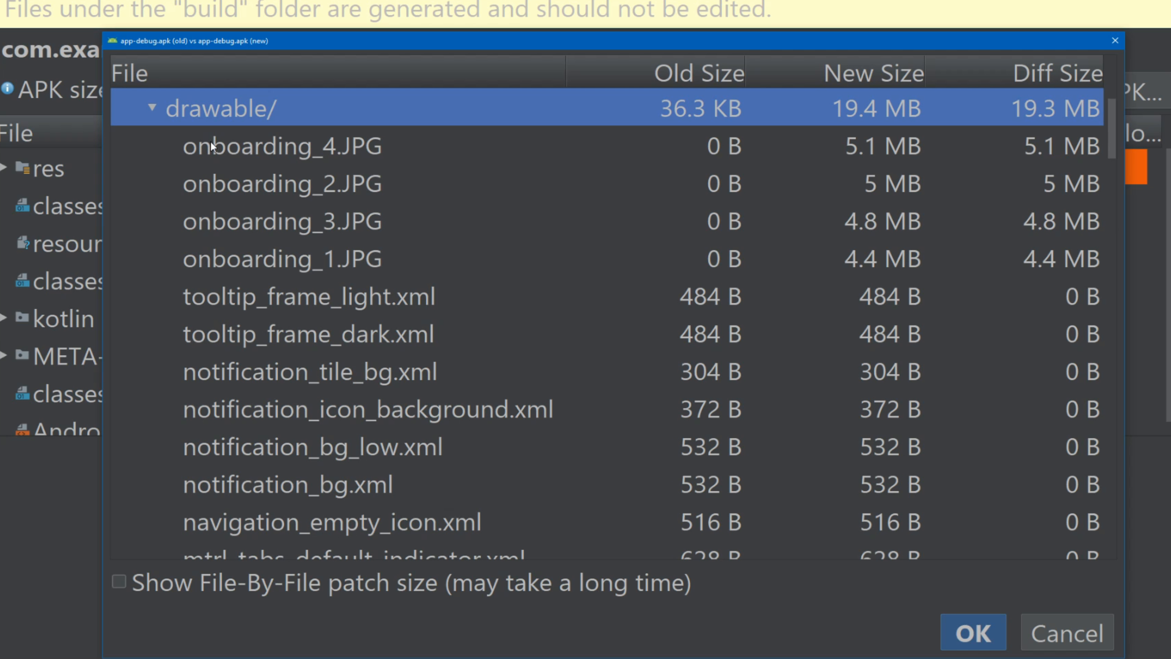
pyautogui.moveTo(228, 265)
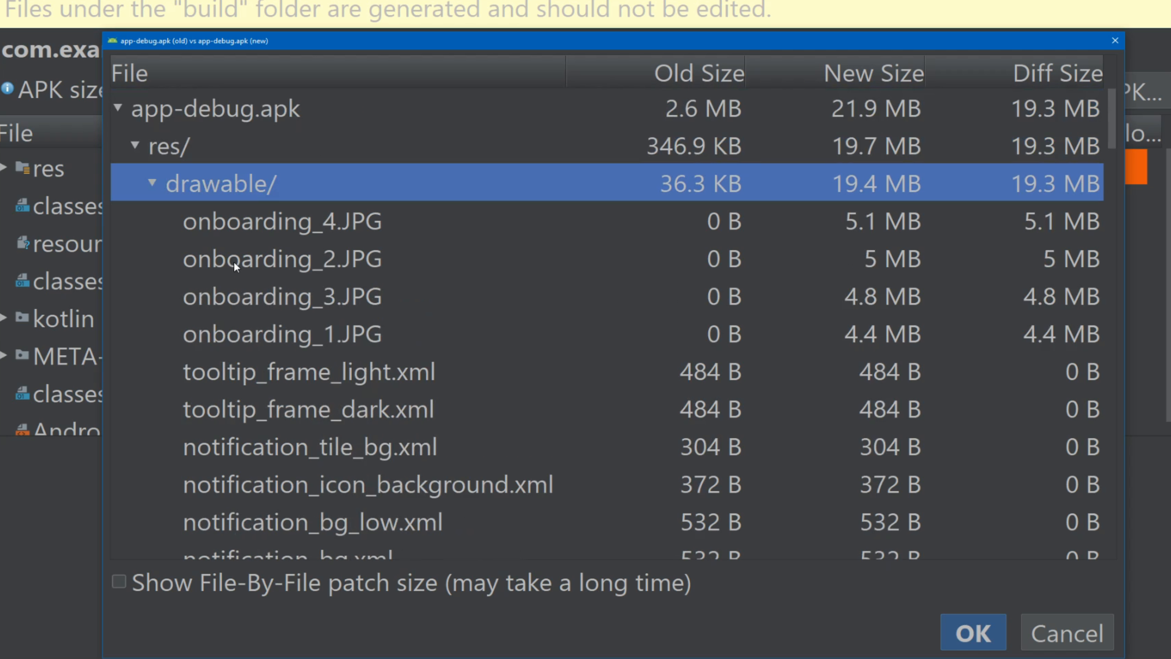
pyautogui.click(151, 183)
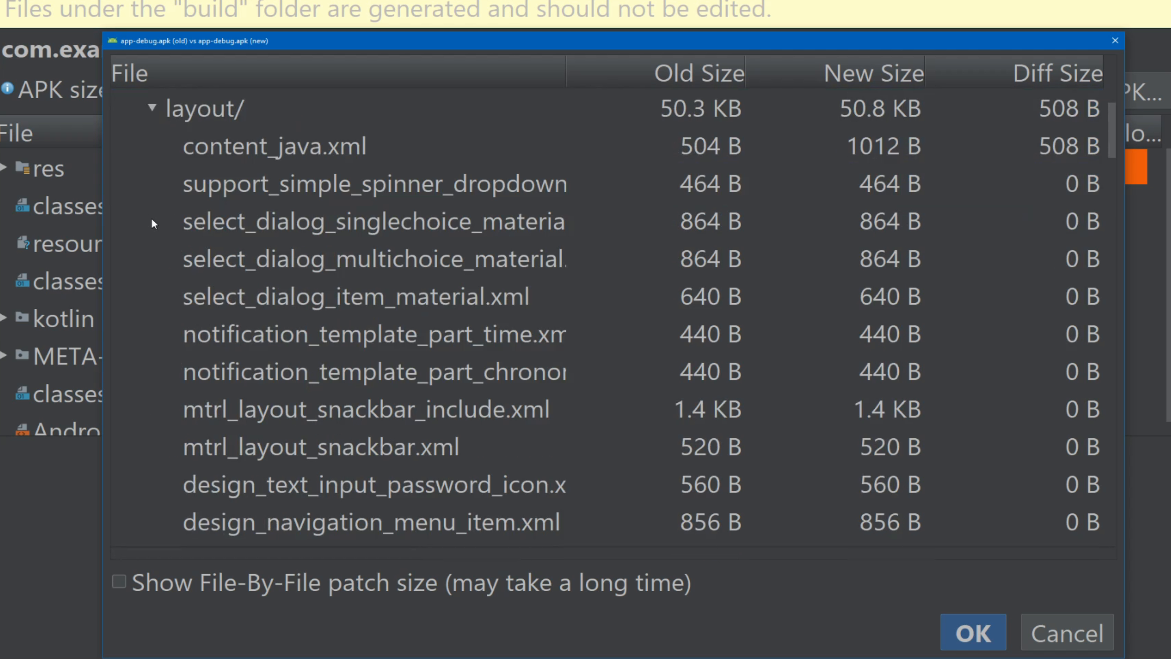
pyautogui.moveTo(239, 172)
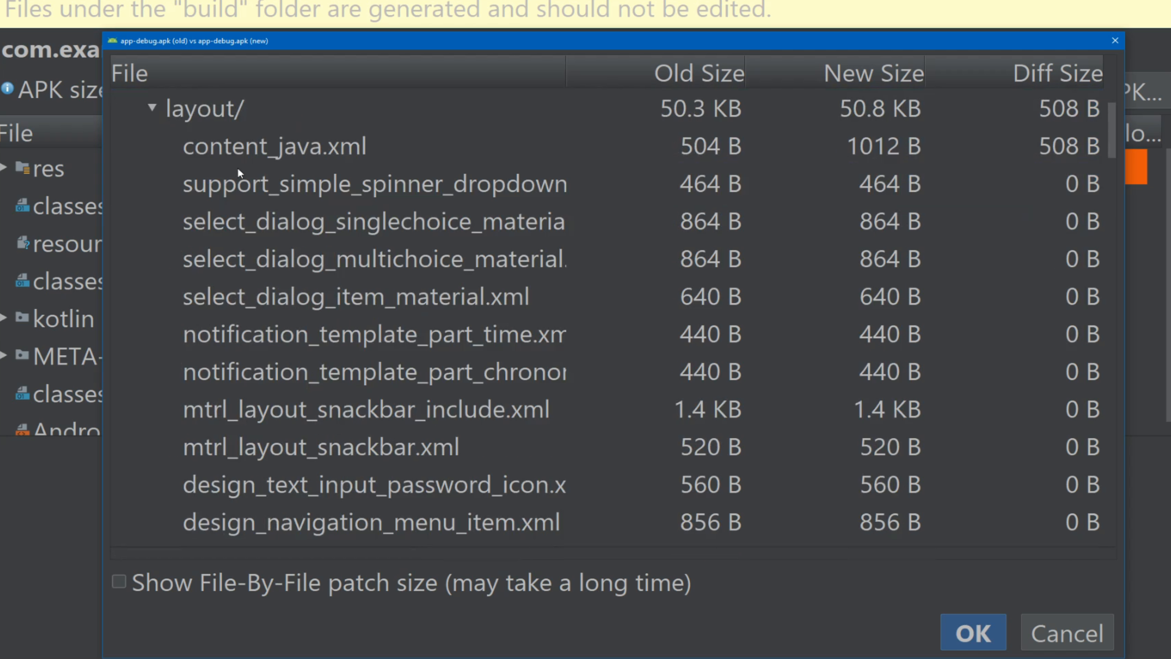
# Pin layout's change to content_java.xml (504 B to 1012 B) and collapse back to top-level entries.
pyautogui.click(274, 146)
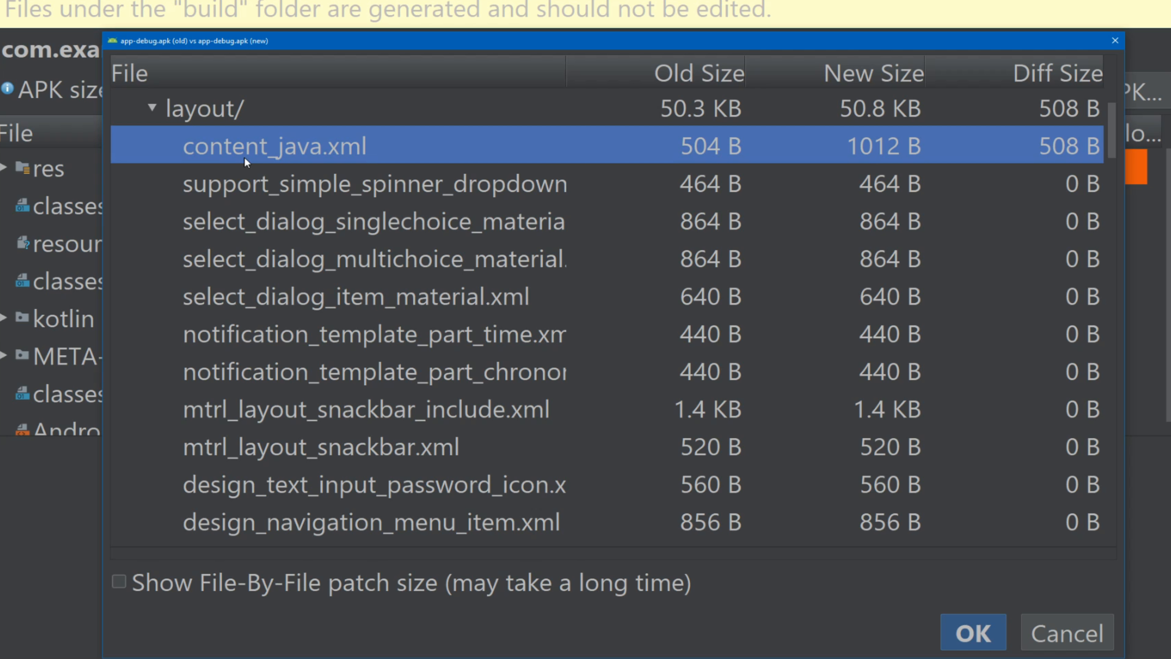
pyautogui.moveTo(189, 139)
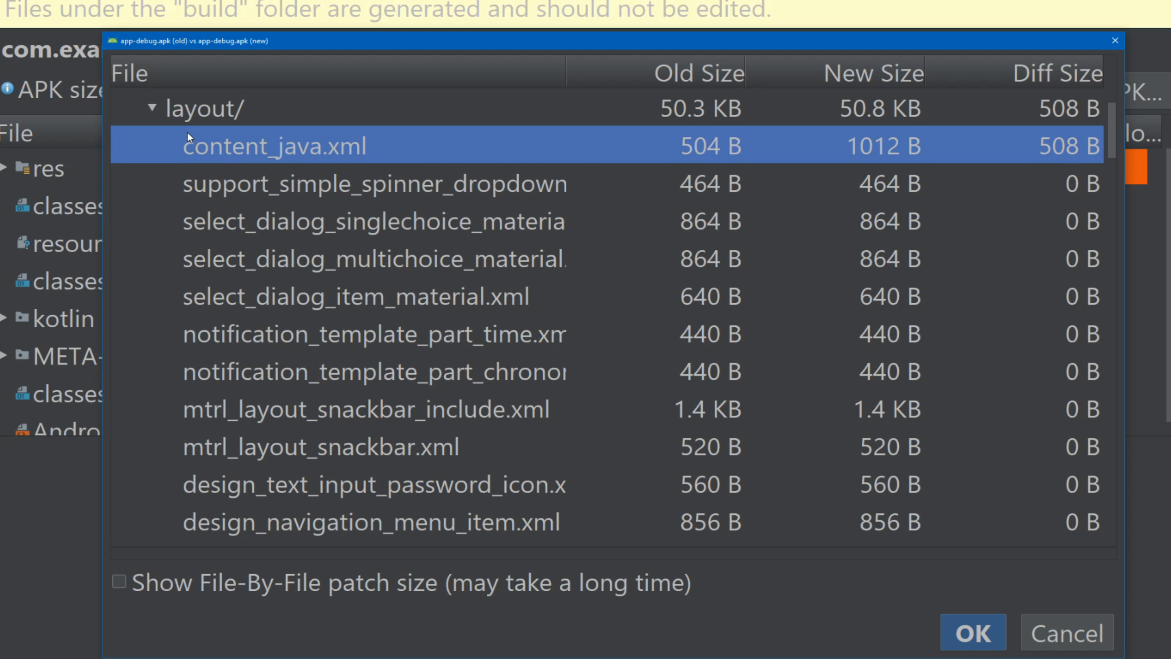
pyautogui.click(150, 109)
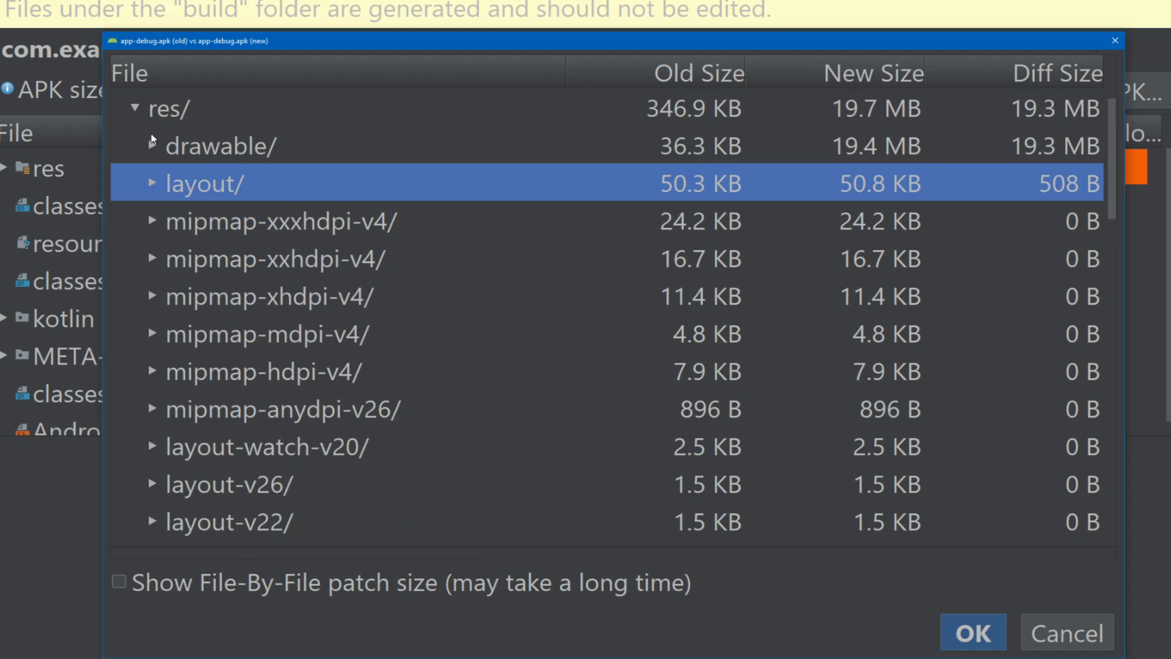
pyautogui.click(135, 109)
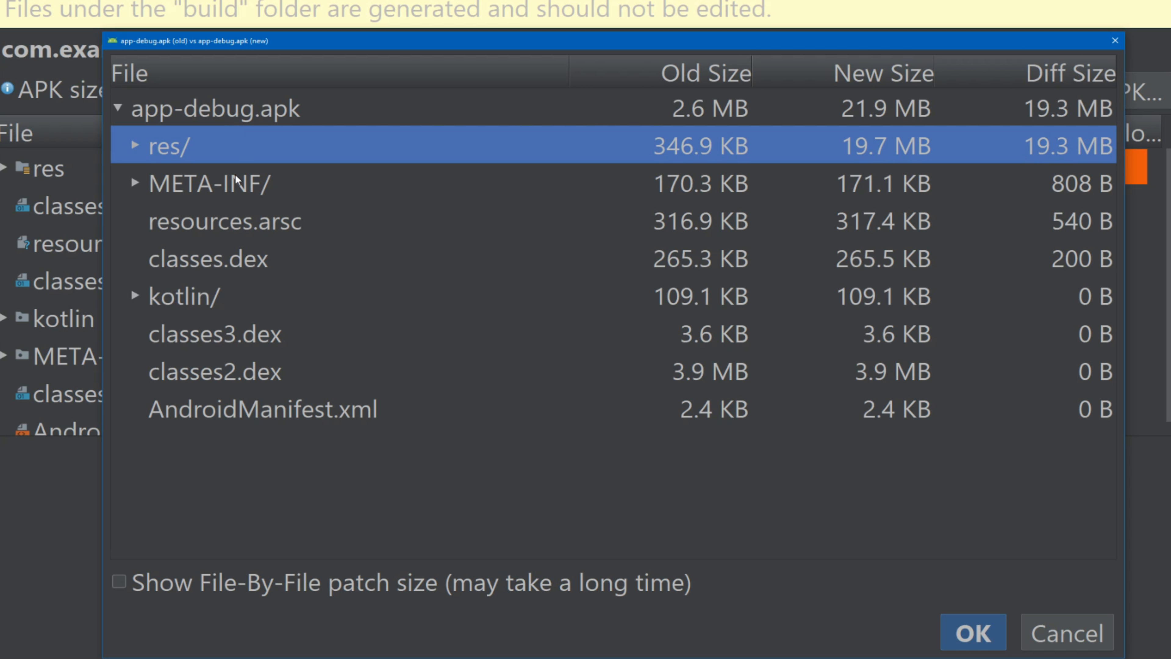
pyautogui.moveTo(233, 187)
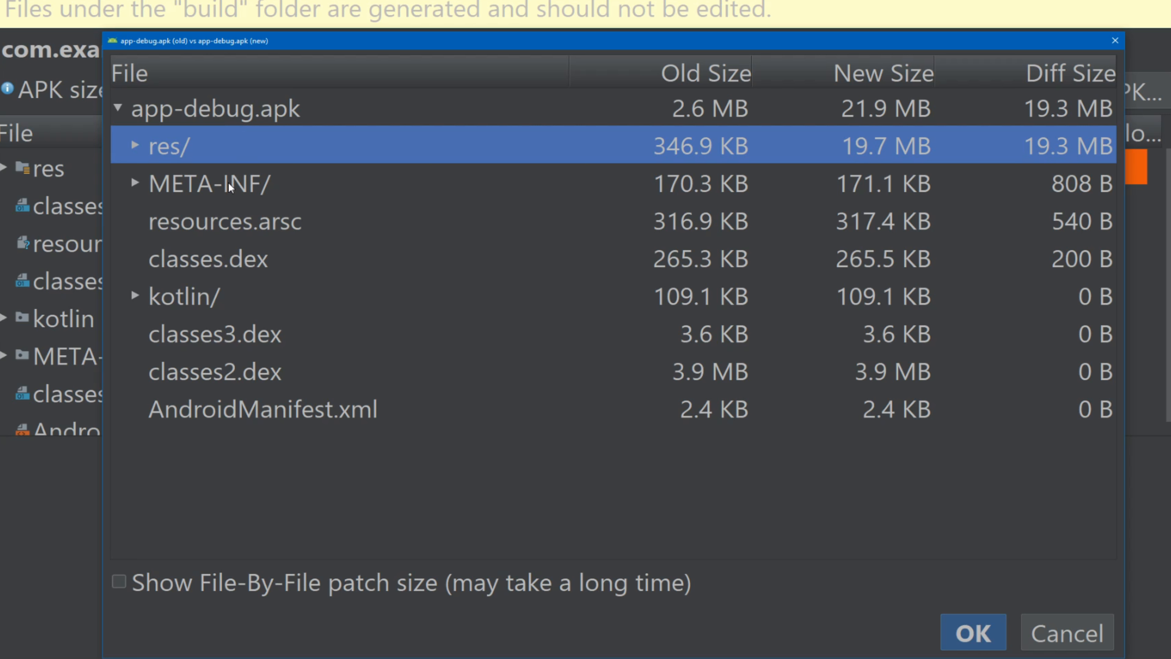
pyautogui.click(209, 259)
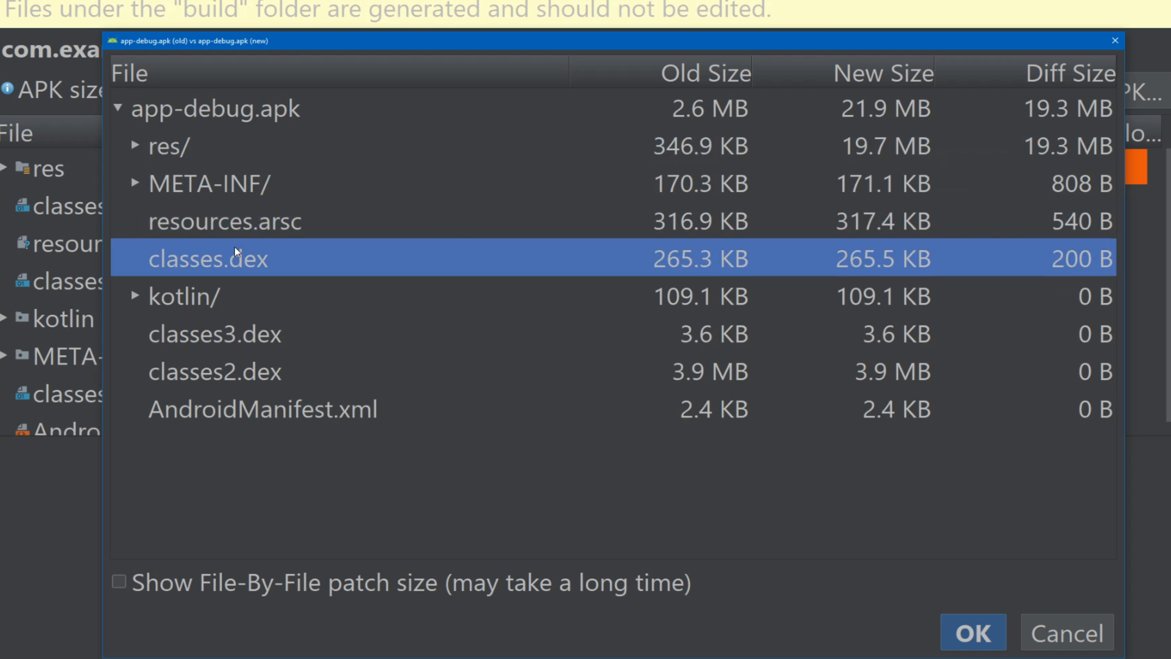
pyautogui.moveTo(1104, 255)
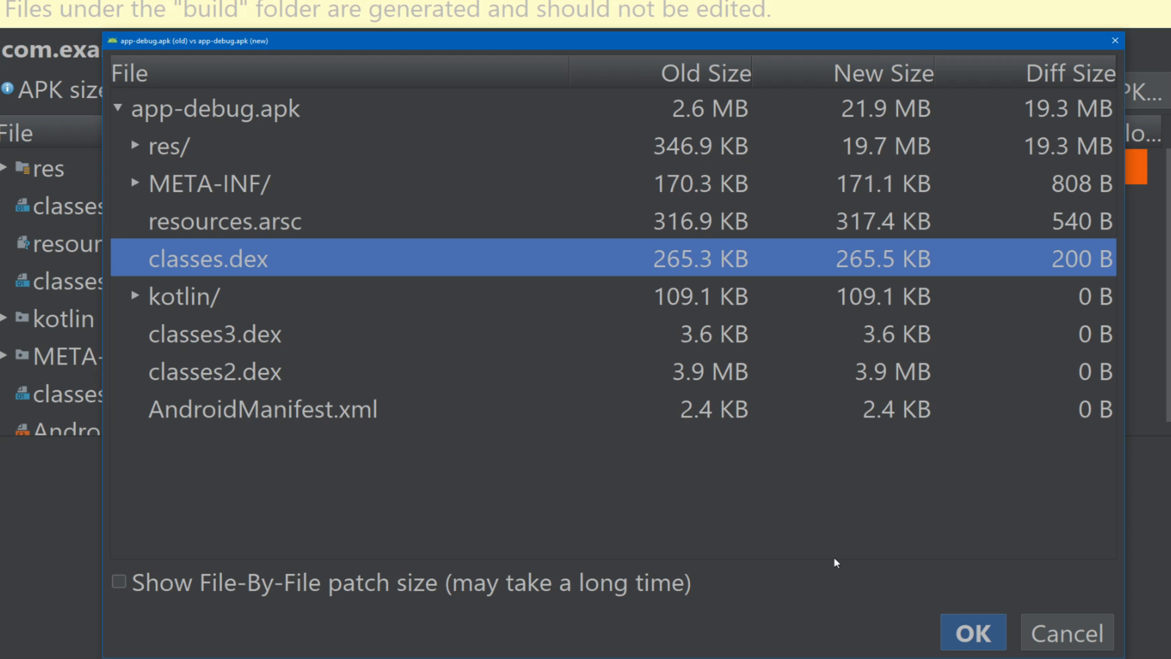
pyautogui.moveTo(778, 615)
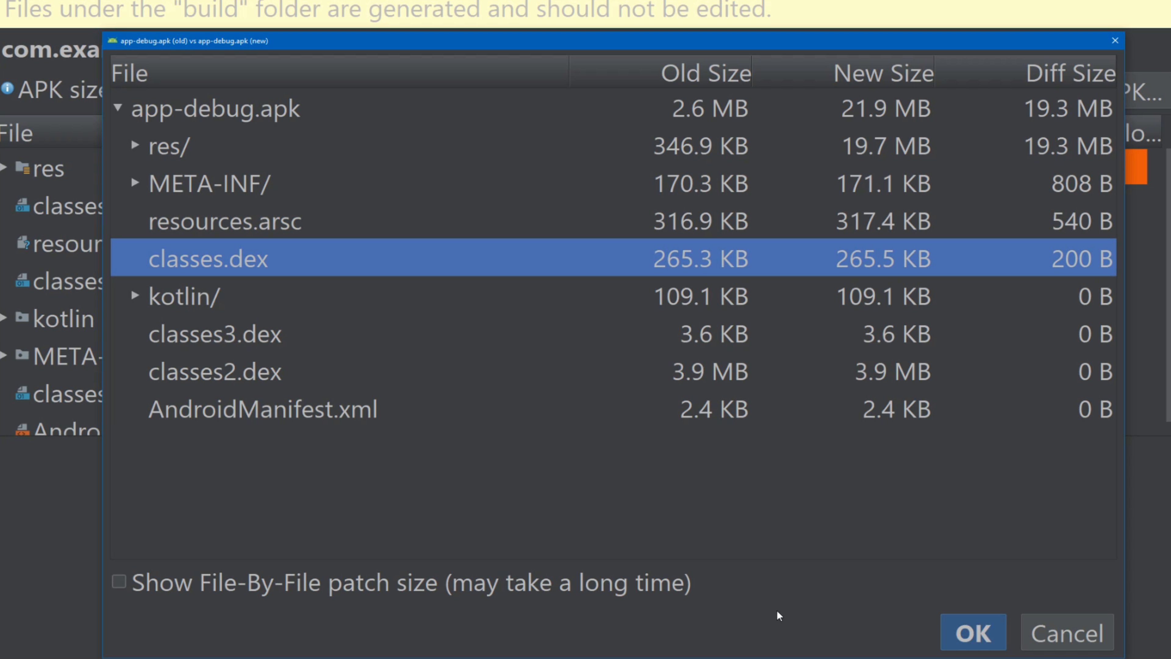
pyautogui.moveTo(831, 612)
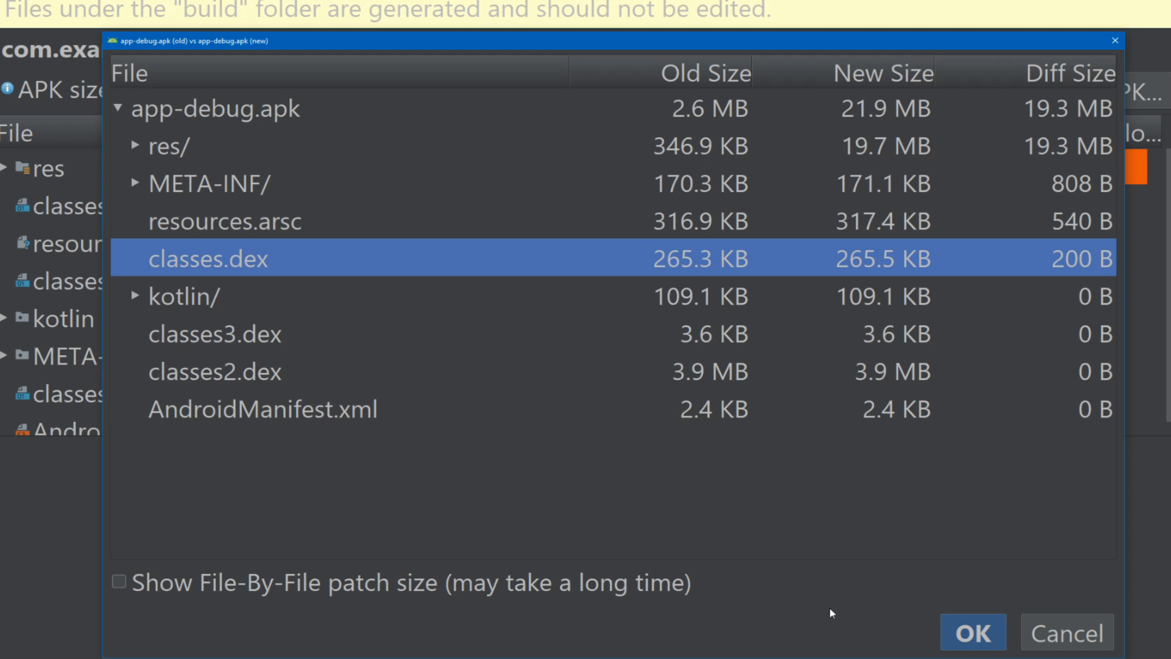